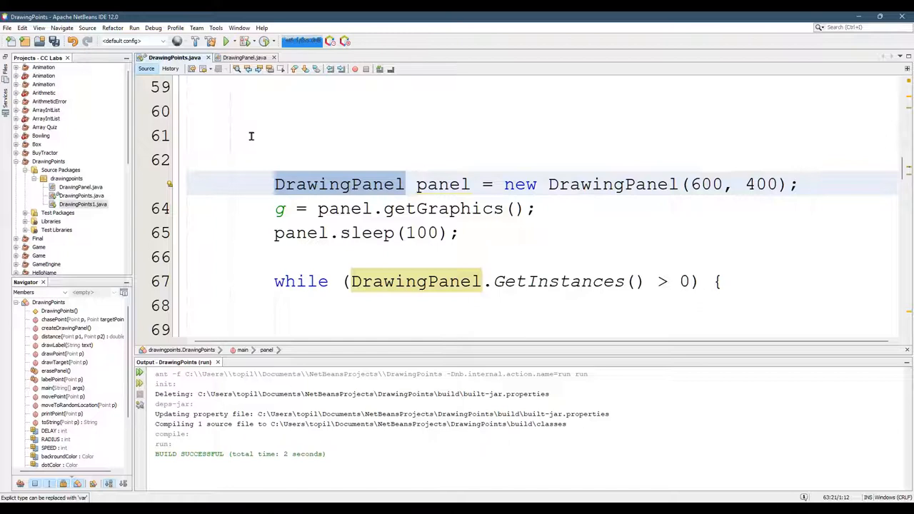
mouse_move(264, 60)
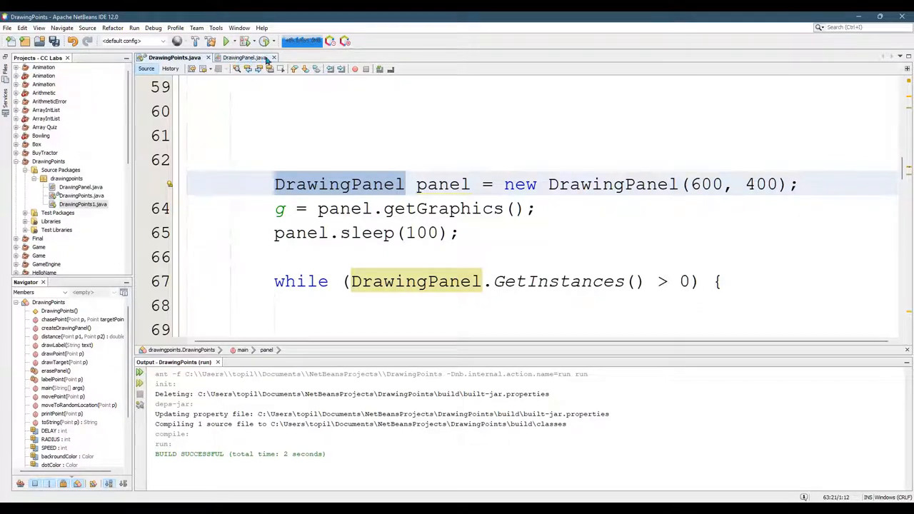
Declare a second 600 by 400 DrawingPanel named panel2 below the first panel in main.
left_click(411, 185)
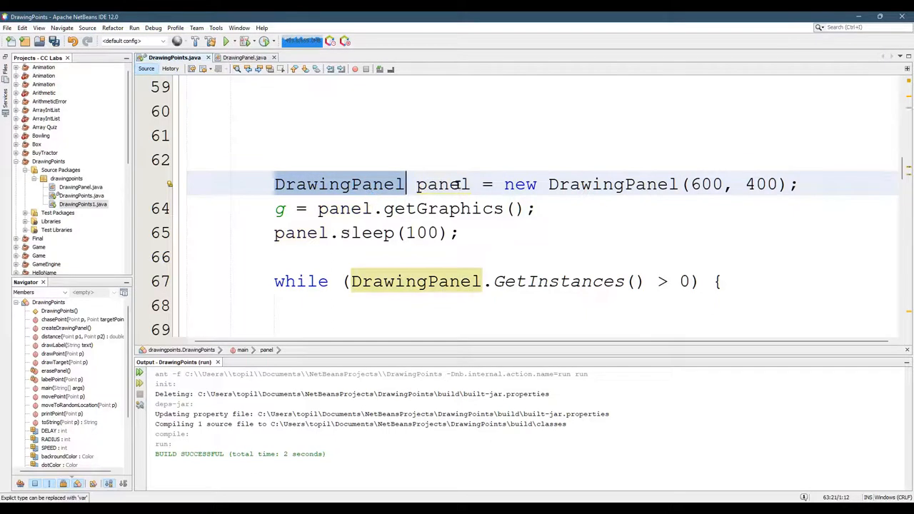
left_click(443, 184)
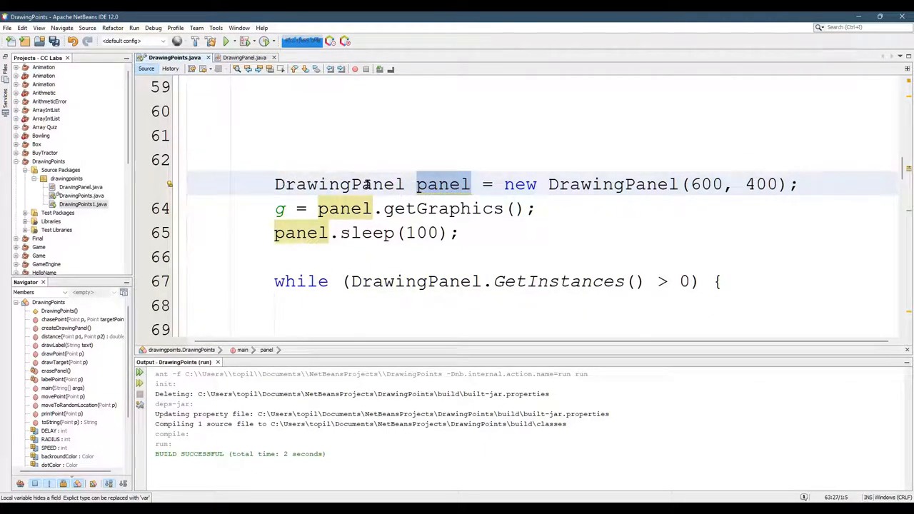
left_click(803, 184)
type("DrawingPanel panel2 = new DrawingPanel(600, 400);")
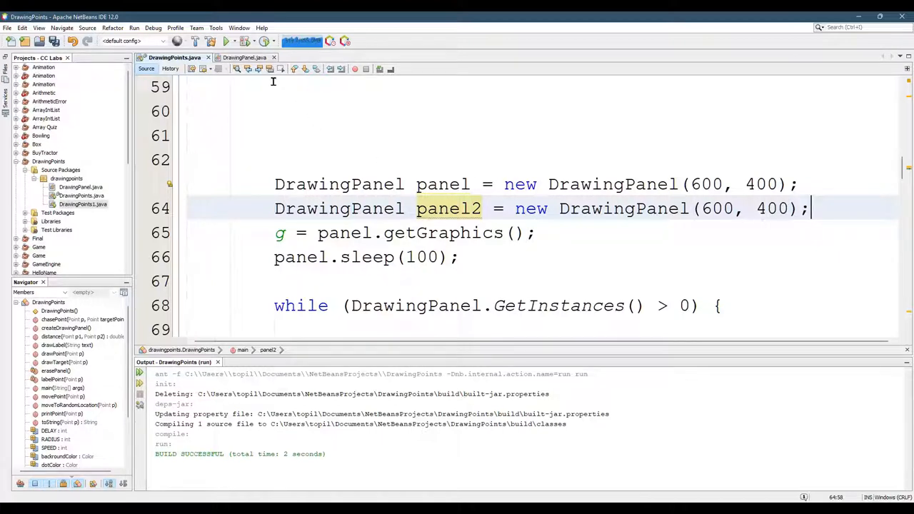
Run DrawingPoints to show the extra drawing window, then close it.
left_click(225, 40)
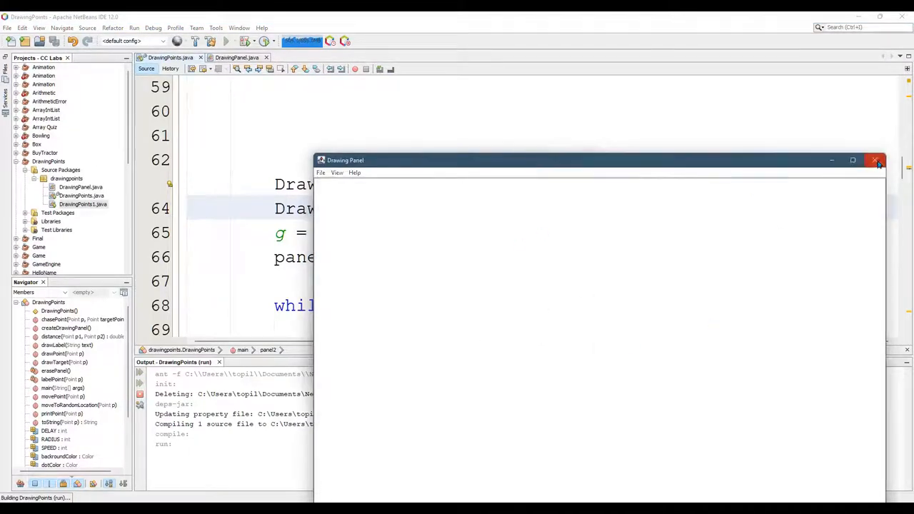
left_click(876, 160)
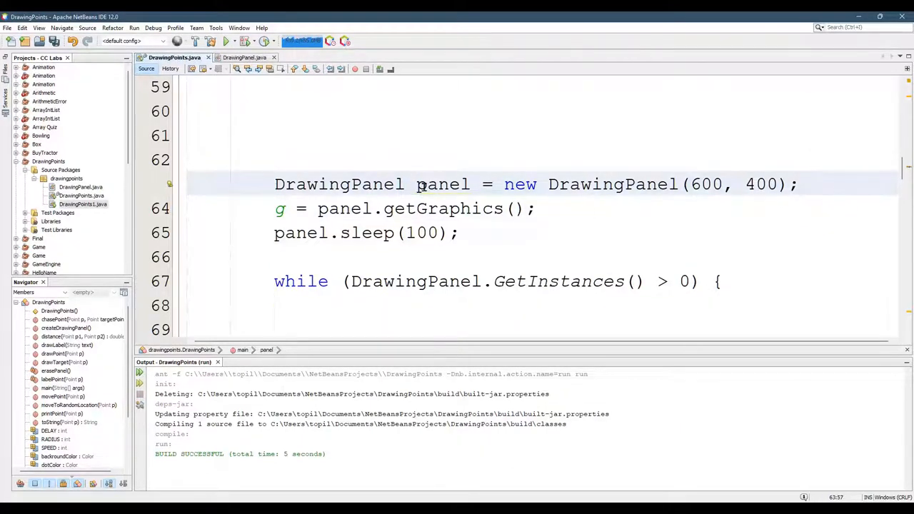
double_click(443, 184)
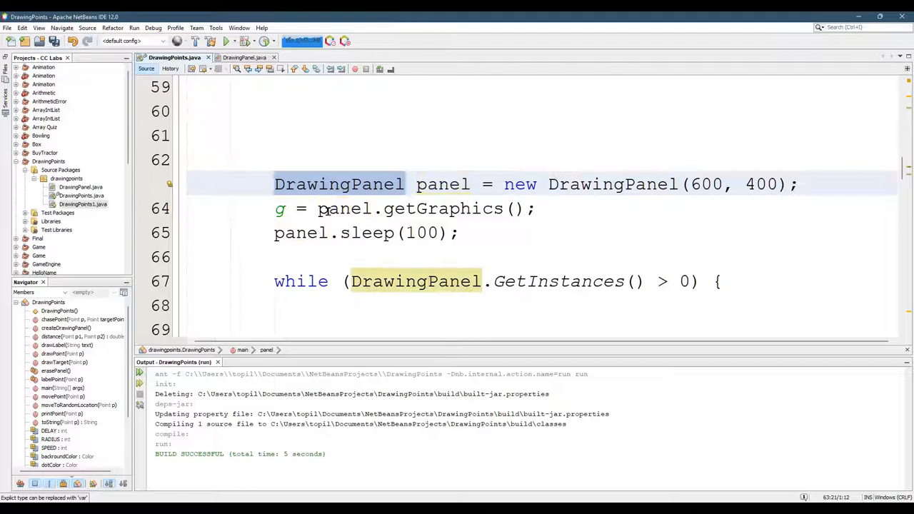
left_click(391, 208)
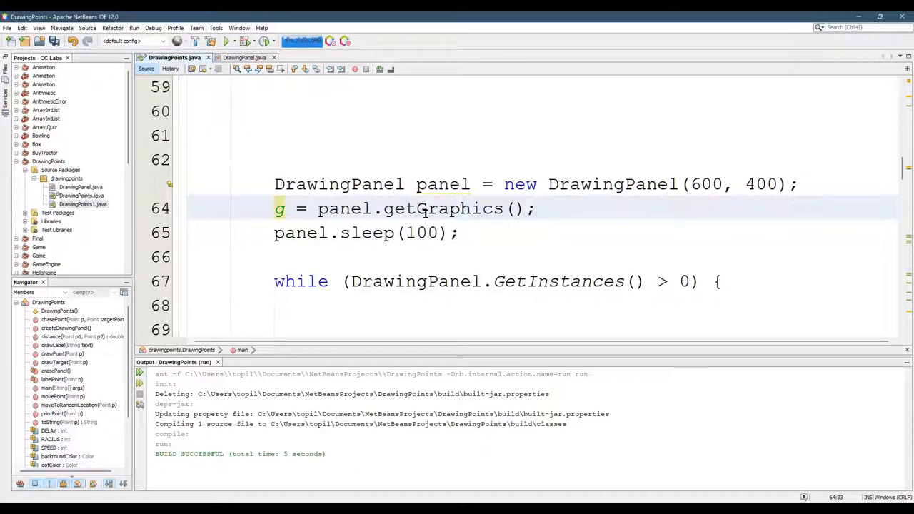
left_click(535, 209)
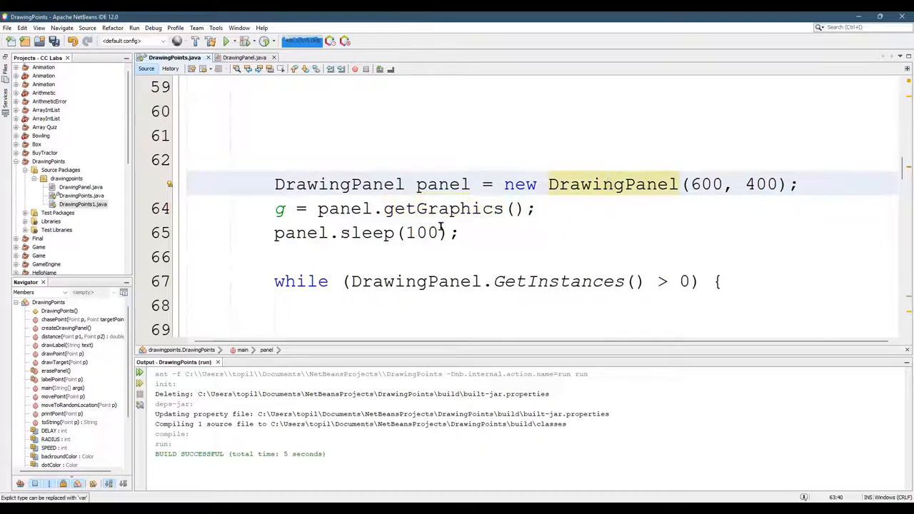
left_click(364, 233)
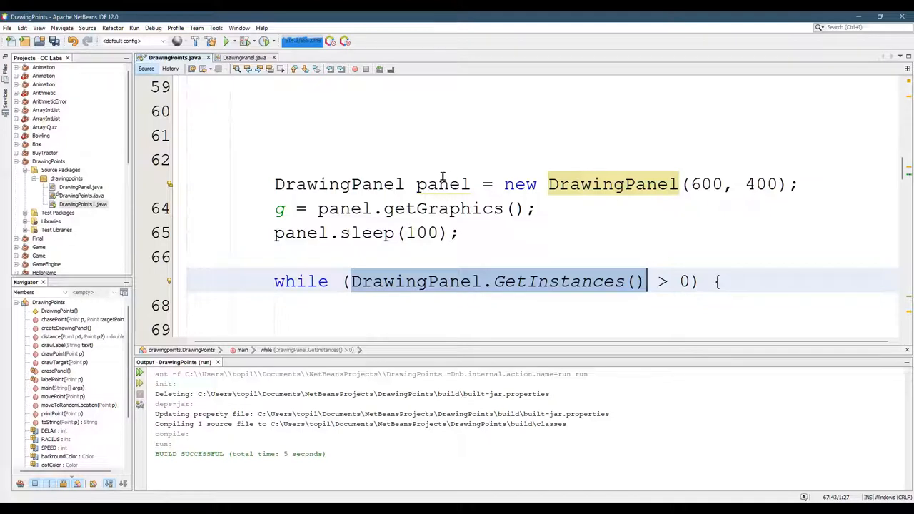
left_click(443, 184)
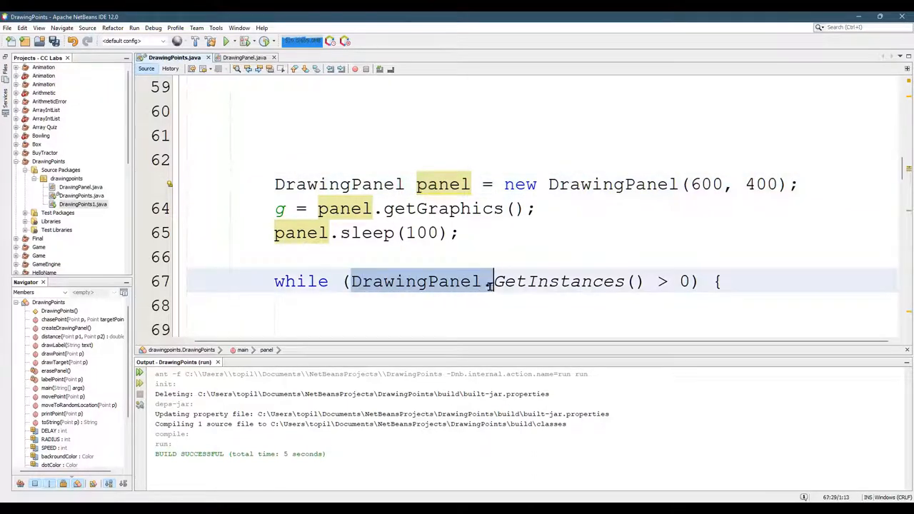
left_click(492, 280)
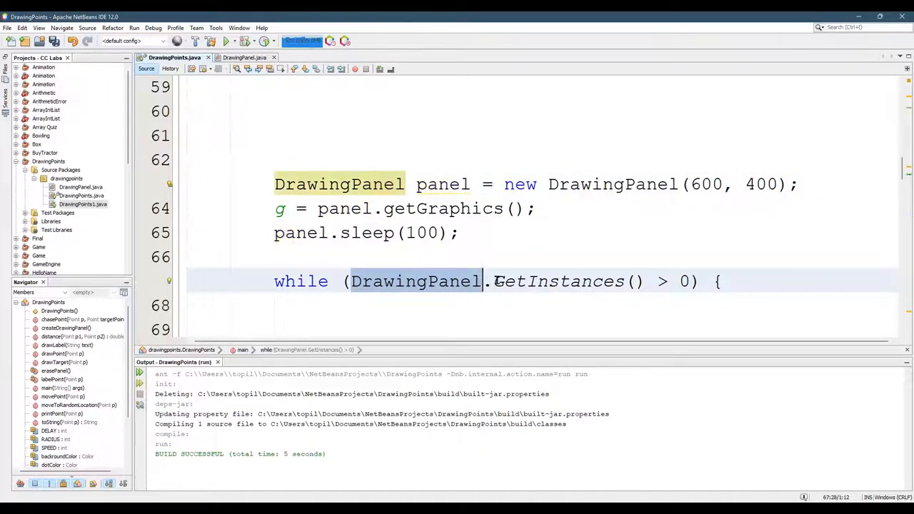
type("pa")
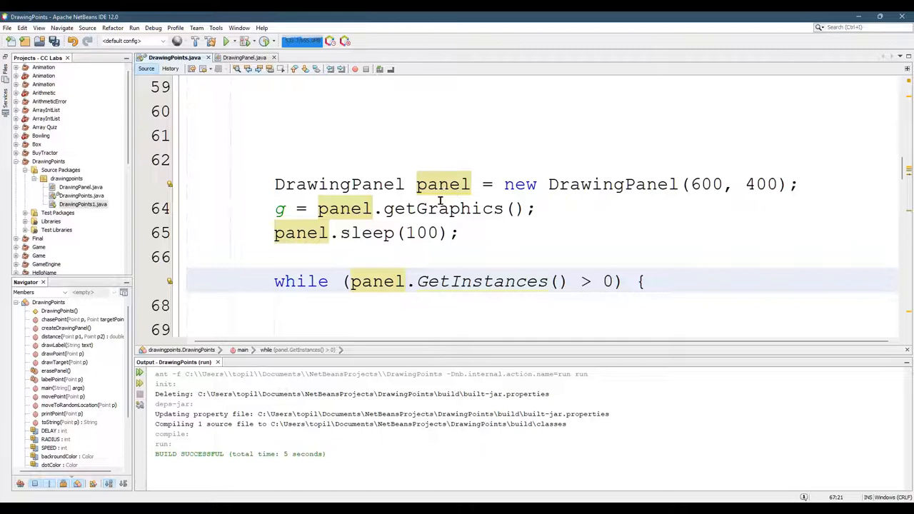
left_click(408, 280)
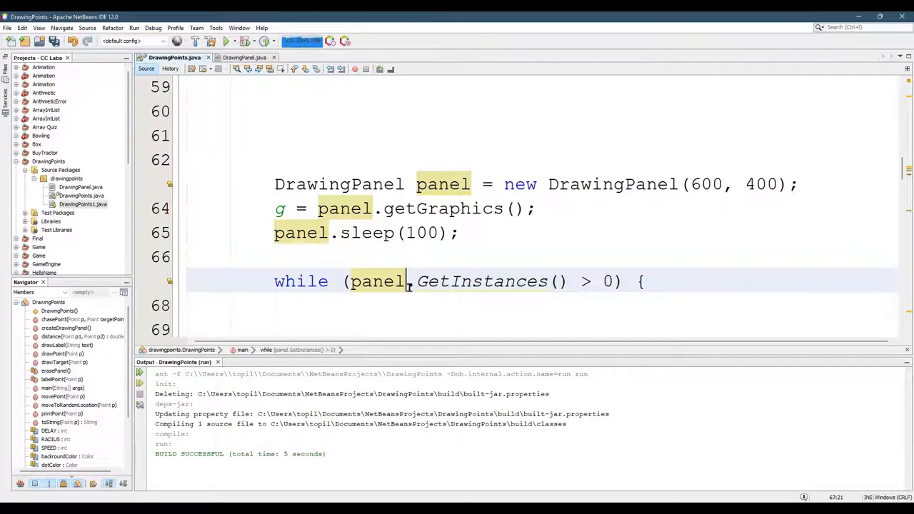
type("DrawingPanel")
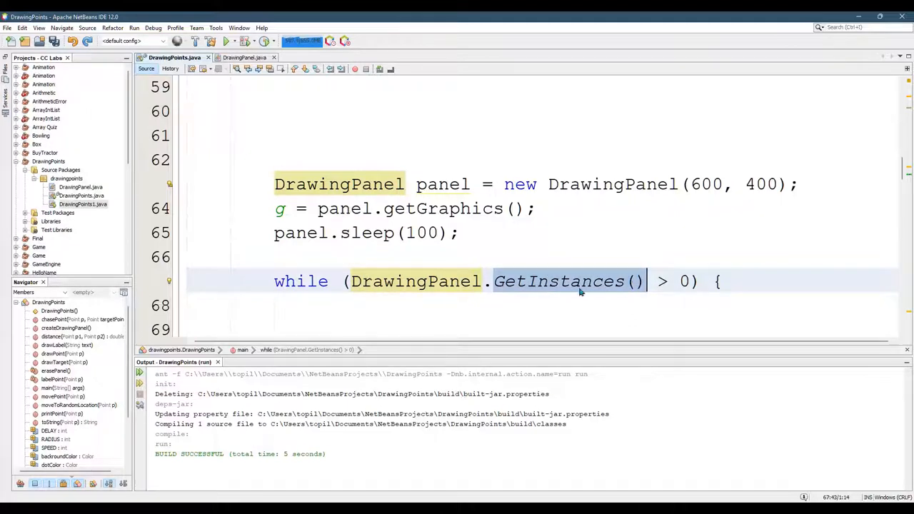
right_click(556, 280)
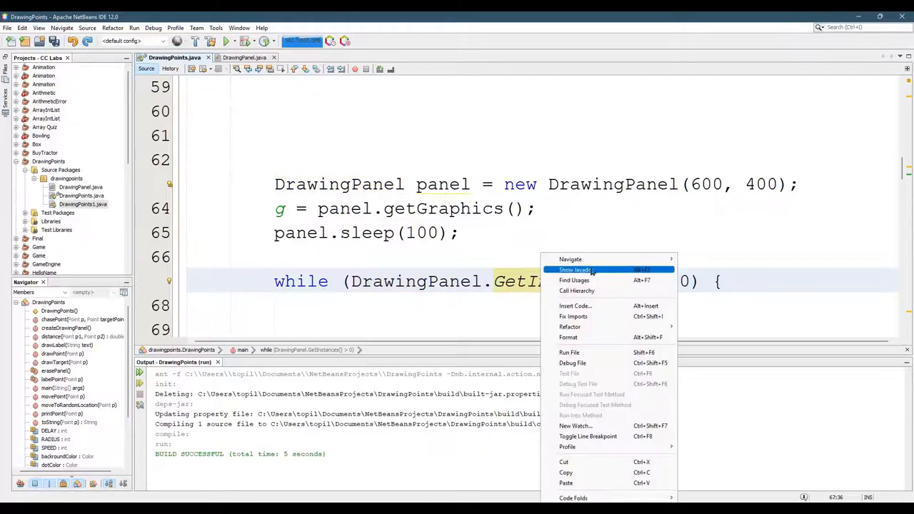
mouse_move(570, 259)
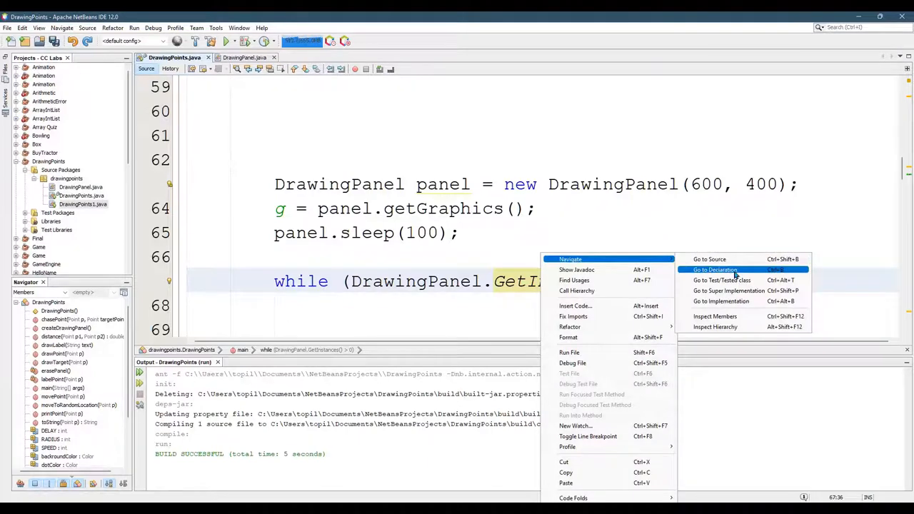
left_click(714, 269)
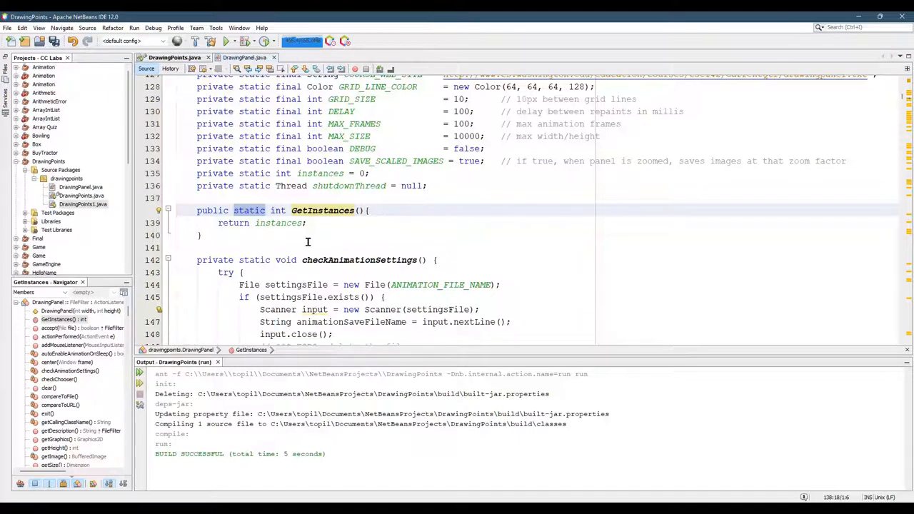
mouse_move(276, 234)
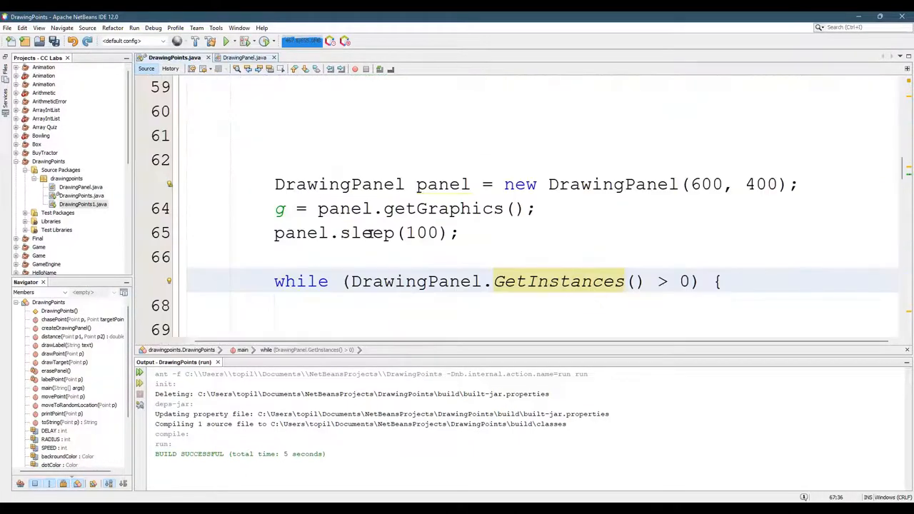
right_click(428, 209)
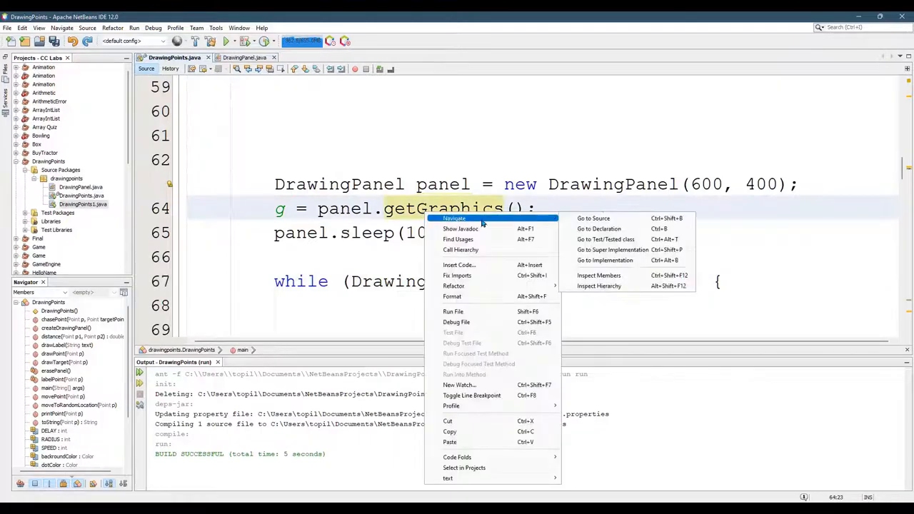
mouse_move(598, 229)
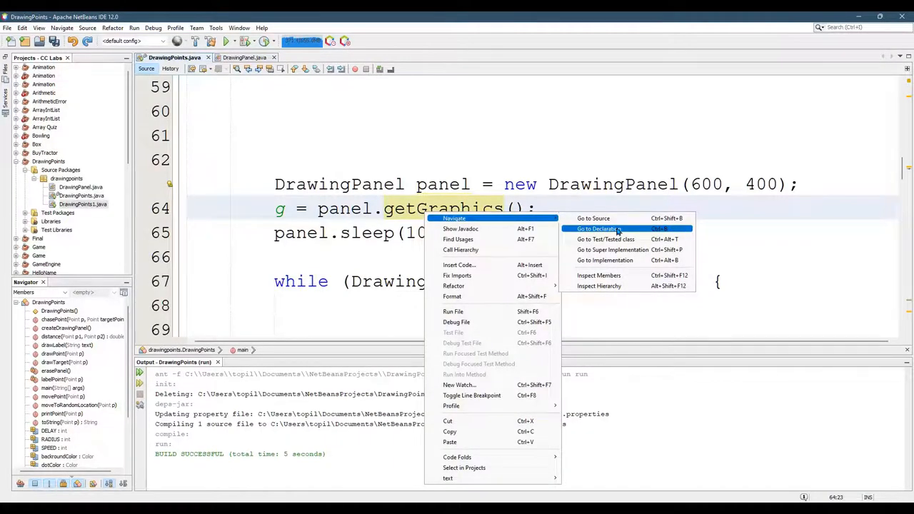
left_click(600, 228)
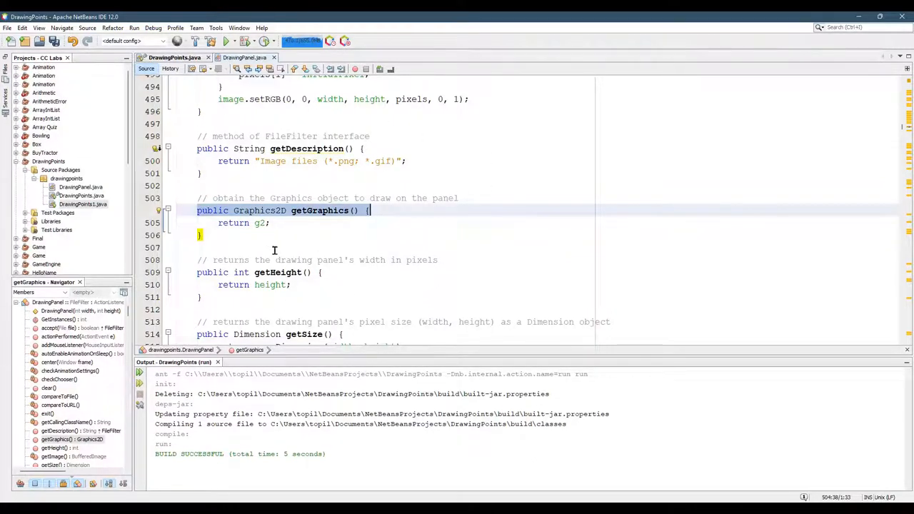
mouse_move(407, 328)
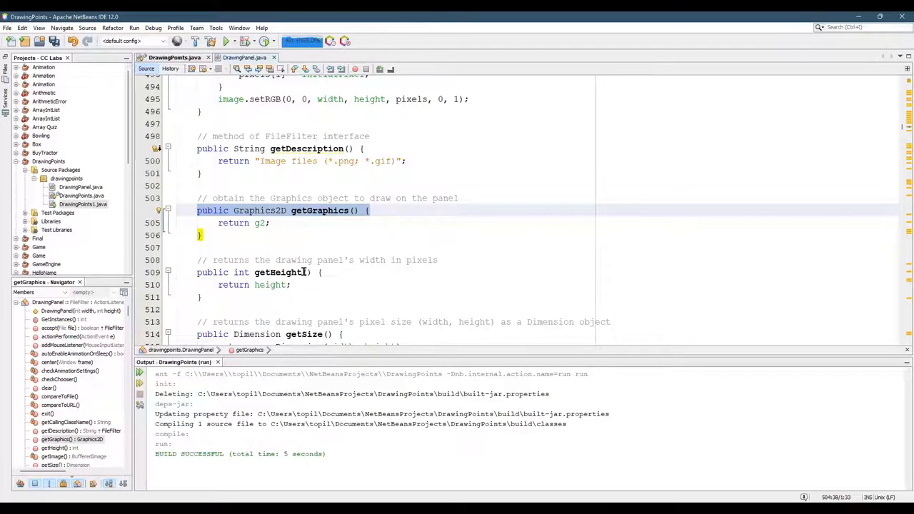
left_click(285, 223)
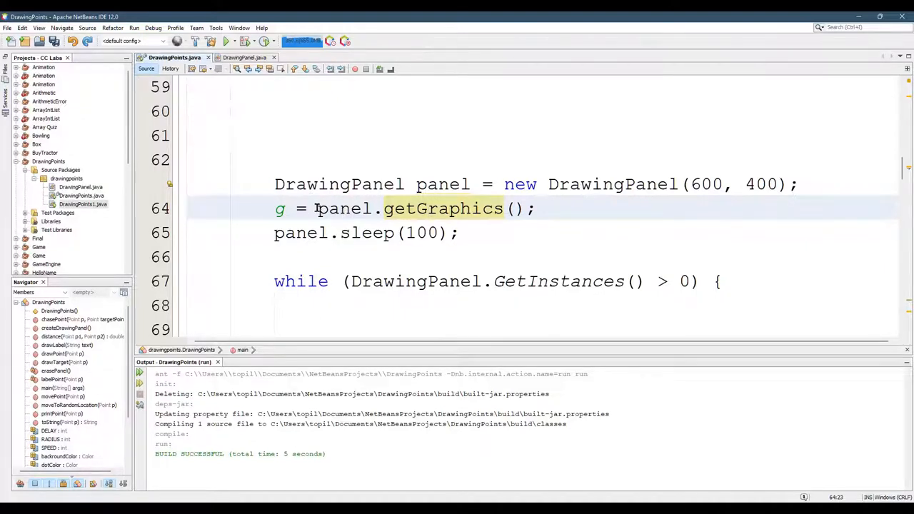
left_click(537, 208)
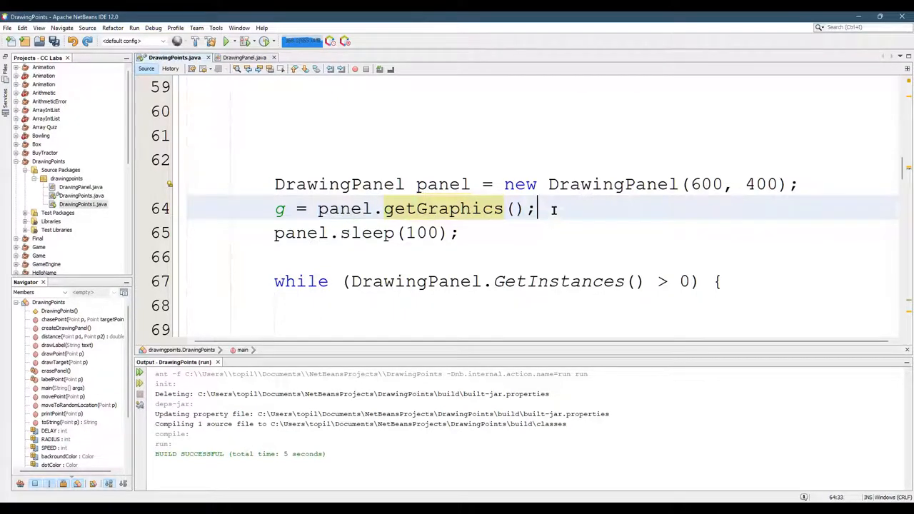